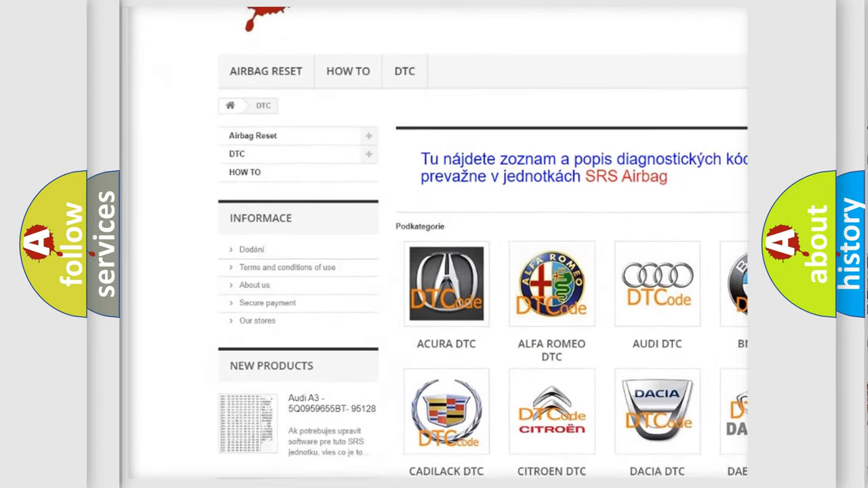
Scroll down through the brand's DTC table of B-codes such as B1102, B1206 and B1342
{"action": "scroll", "scroll_direction": "down", "scroll_amount": 3}
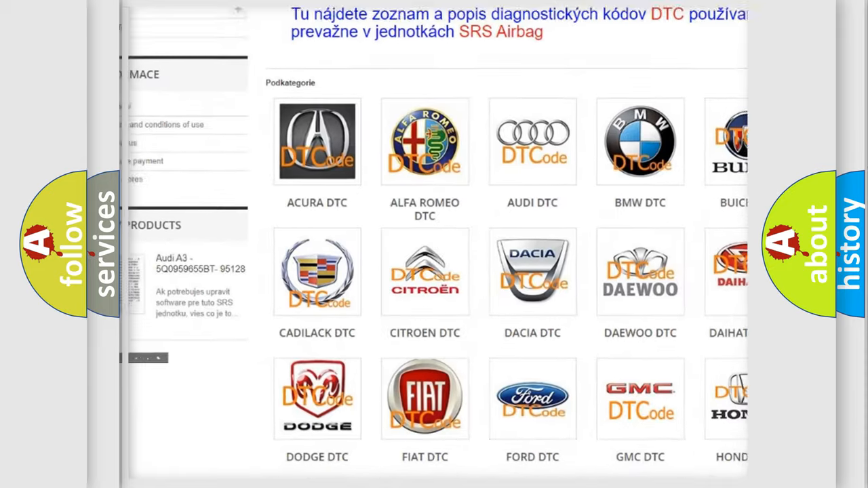
{"action": "scroll", "scroll_direction": "down", "scroll_amount": 3}
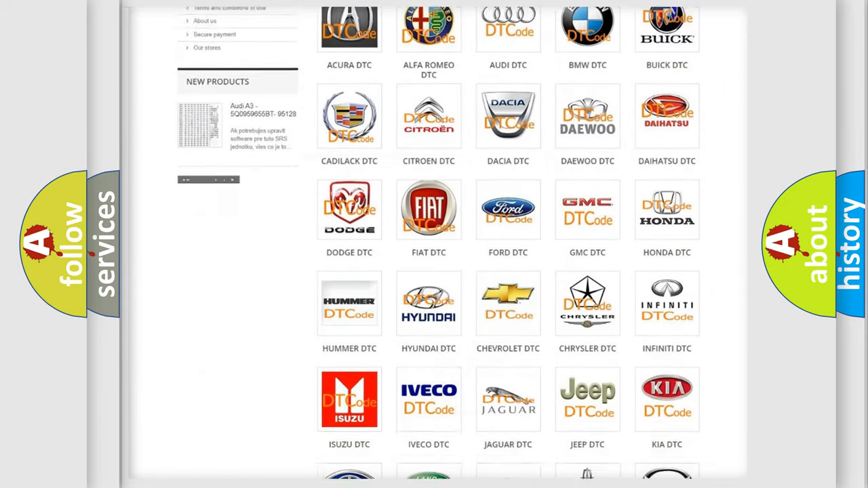
{"action": "scroll", "scroll_direction": "down", "scroll_amount": 3}
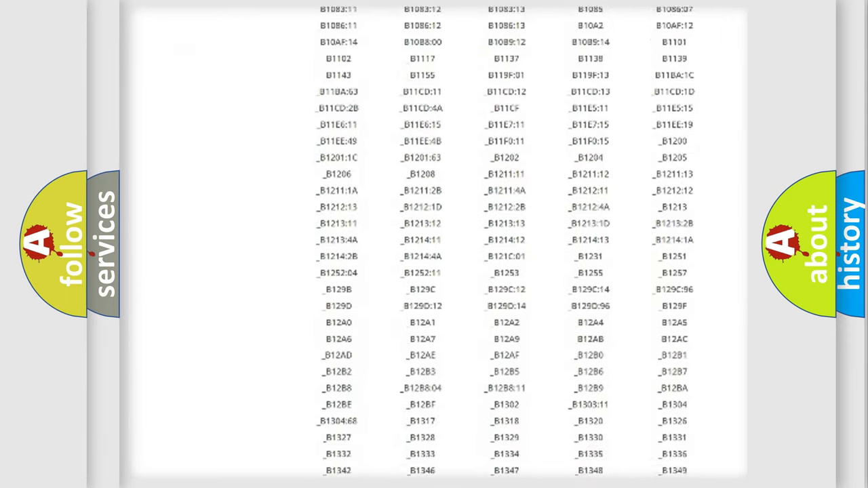
{"action": "scroll", "scroll_direction": "down", "scroll_amount": 3}
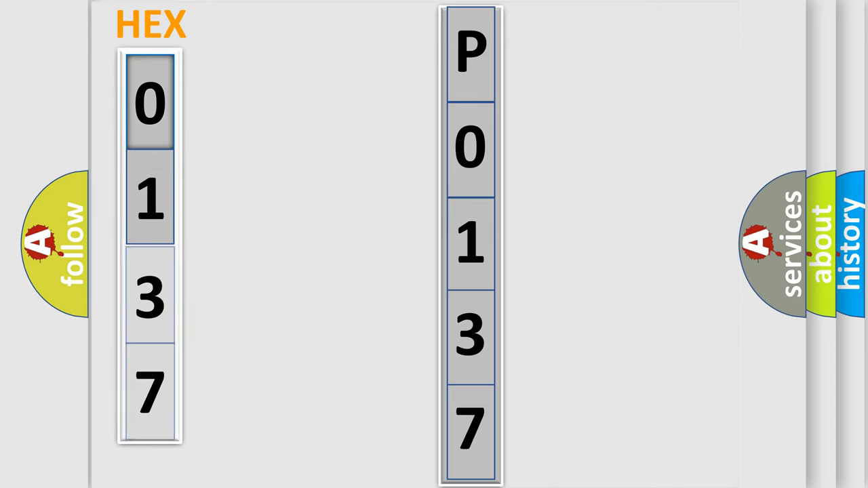
Advance the animation so the bits column appears between hex 0137 and code P0137
{"action": "left_click", "coordinate": [149, 101]}
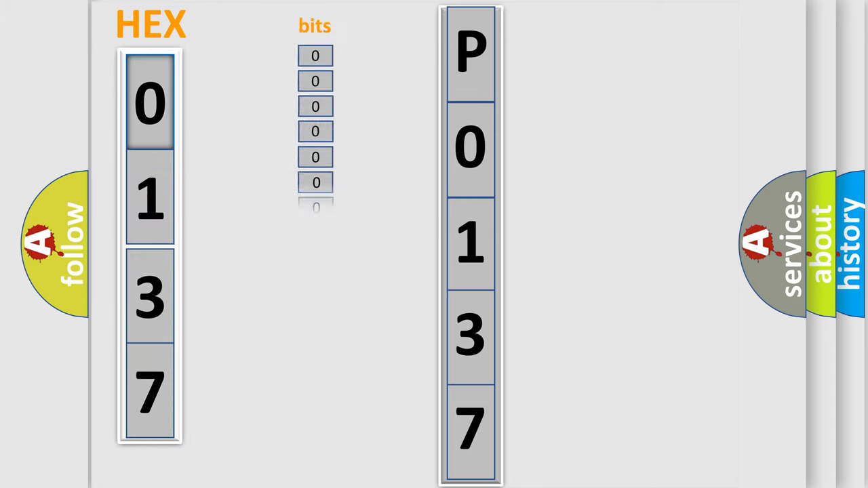